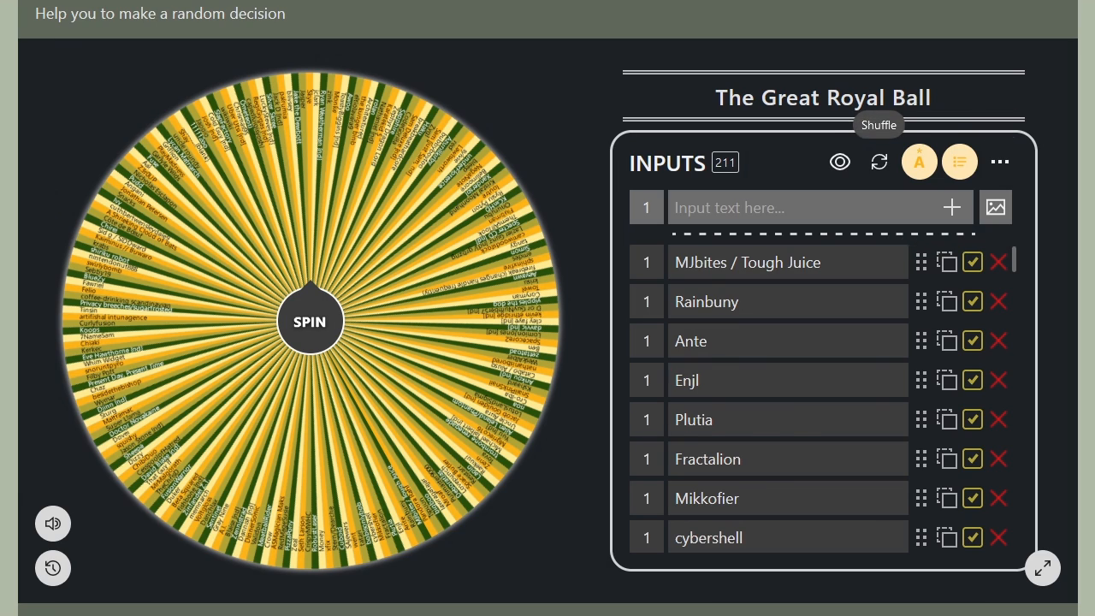
Shuffle the 211 Great Royal Ball entries into a new order.
{"action": "left_click", "coordinate": [878, 162]}
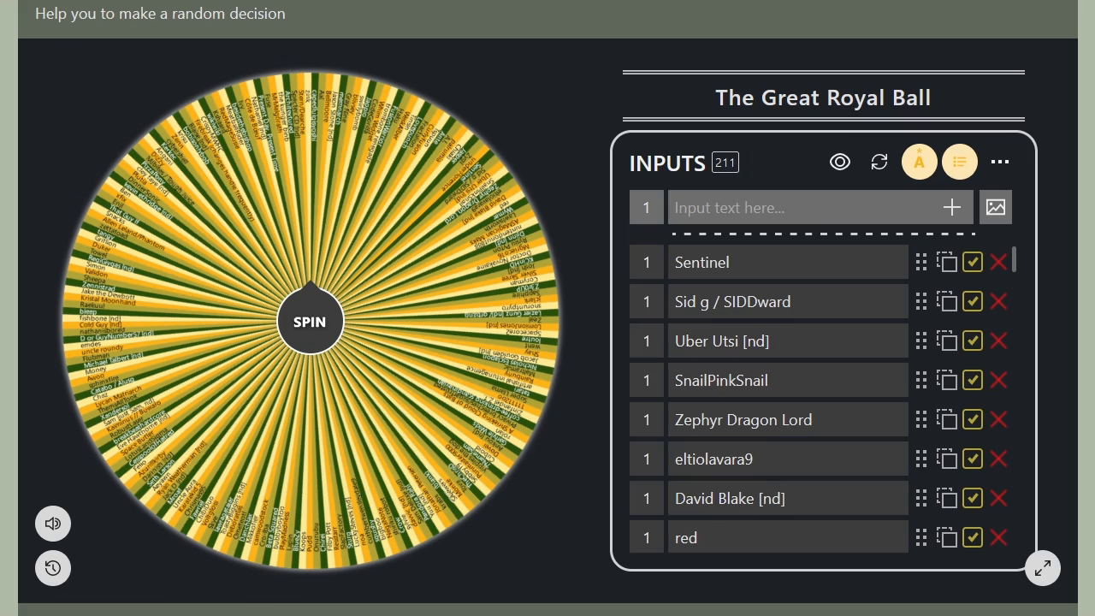
Spin the Great Royal Ball wheel until it lands on Zennistrad.
{"action": "left_click", "coordinate": [309, 321]}
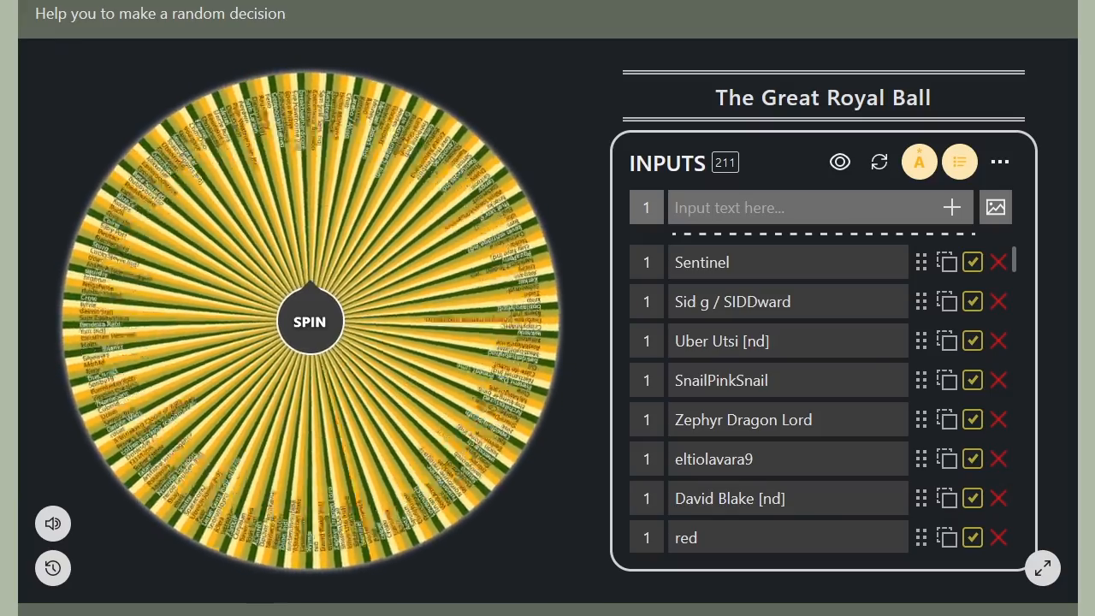
{"action": "left_click", "coordinate": [308, 321]}
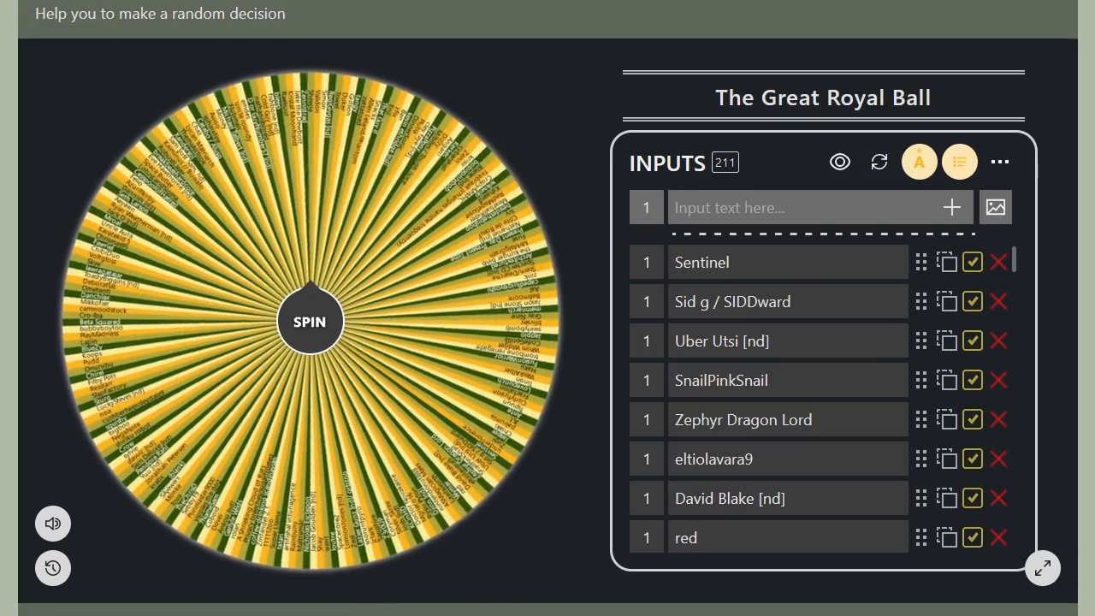
{"action": "left_click", "coordinate": [309, 321]}
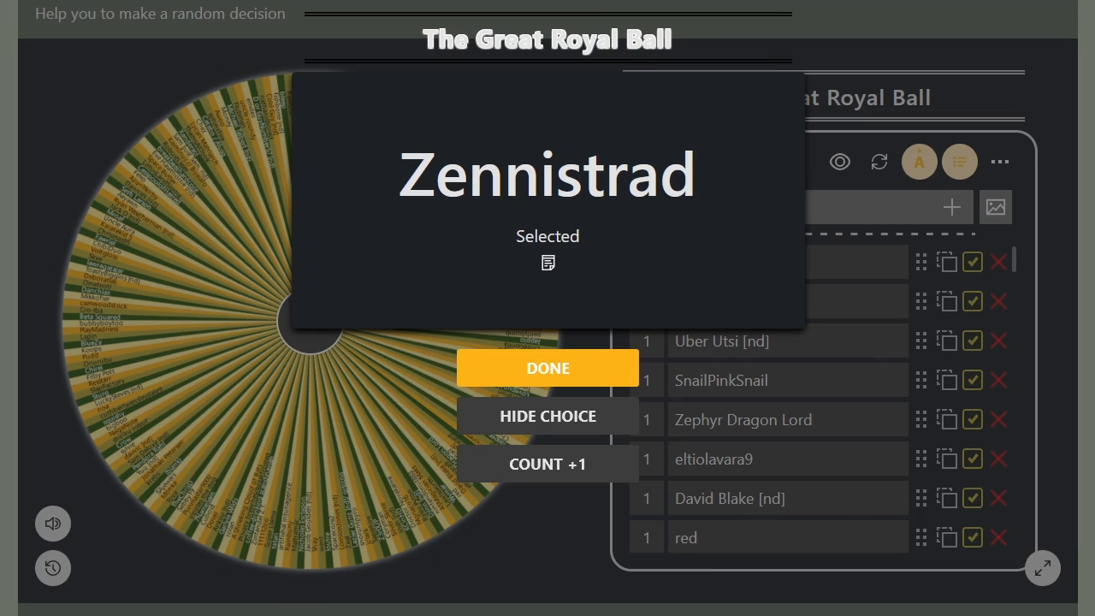
Close the Zennistrad result and start a spin of the 237-entry wheel.
{"action": "left_click", "coordinate": [546, 367]}
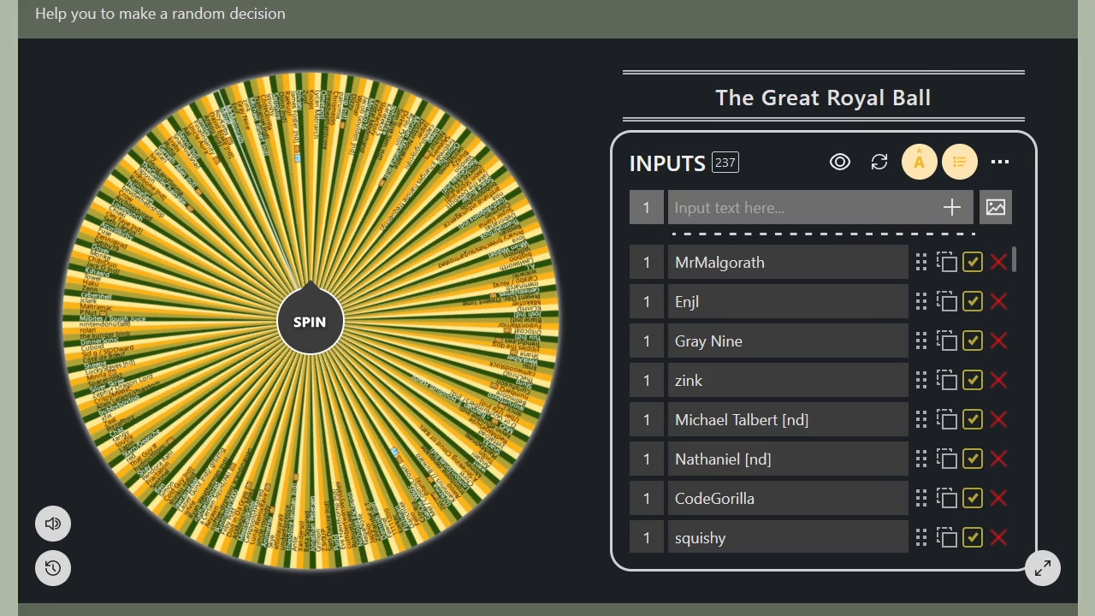
{"action": "left_click", "coordinate": [309, 321]}
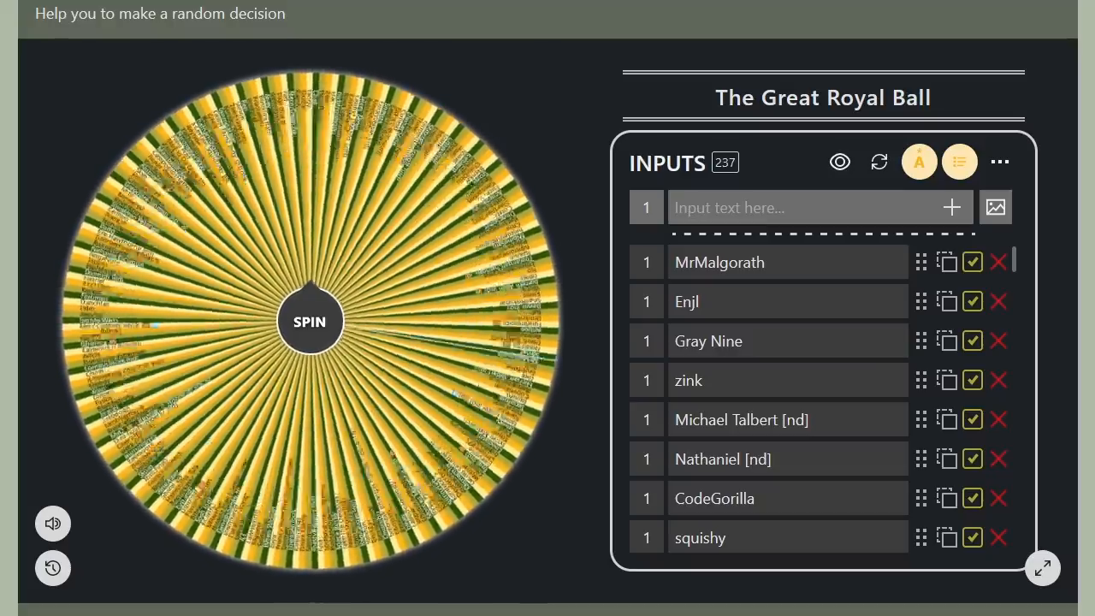
{"action": "left_click", "coordinate": [309, 320]}
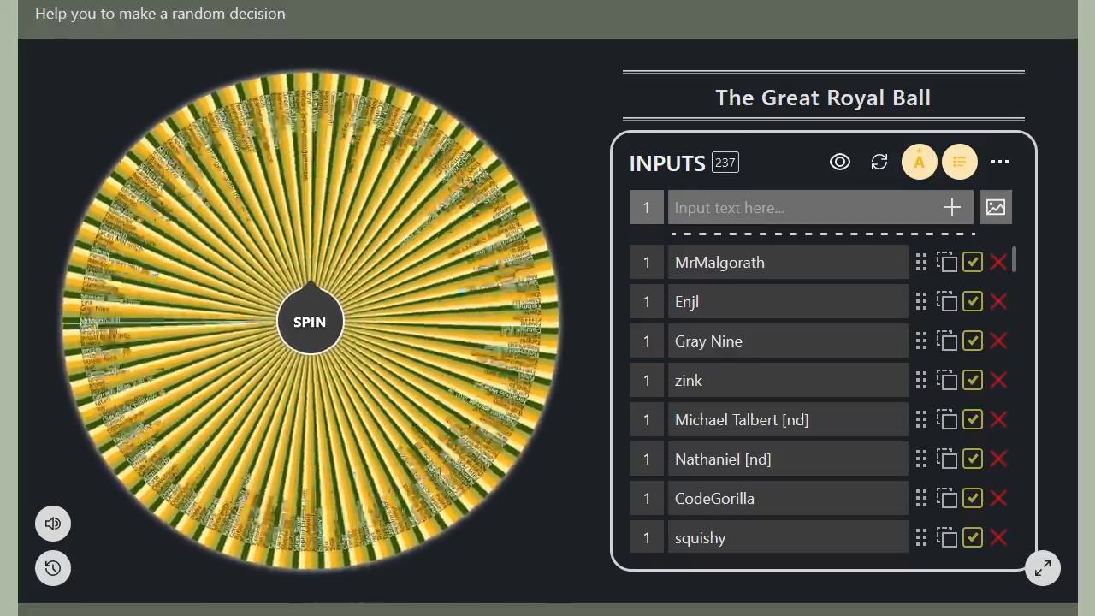
{"action": "left_click", "coordinate": [309, 321]}
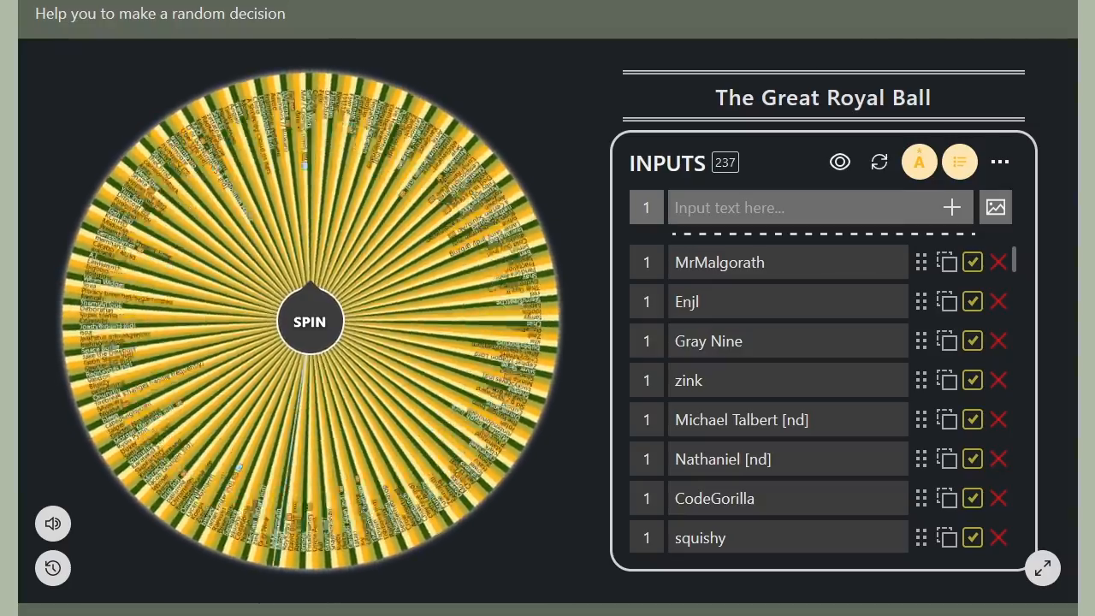
{"action": "left_click", "coordinate": [309, 321]}
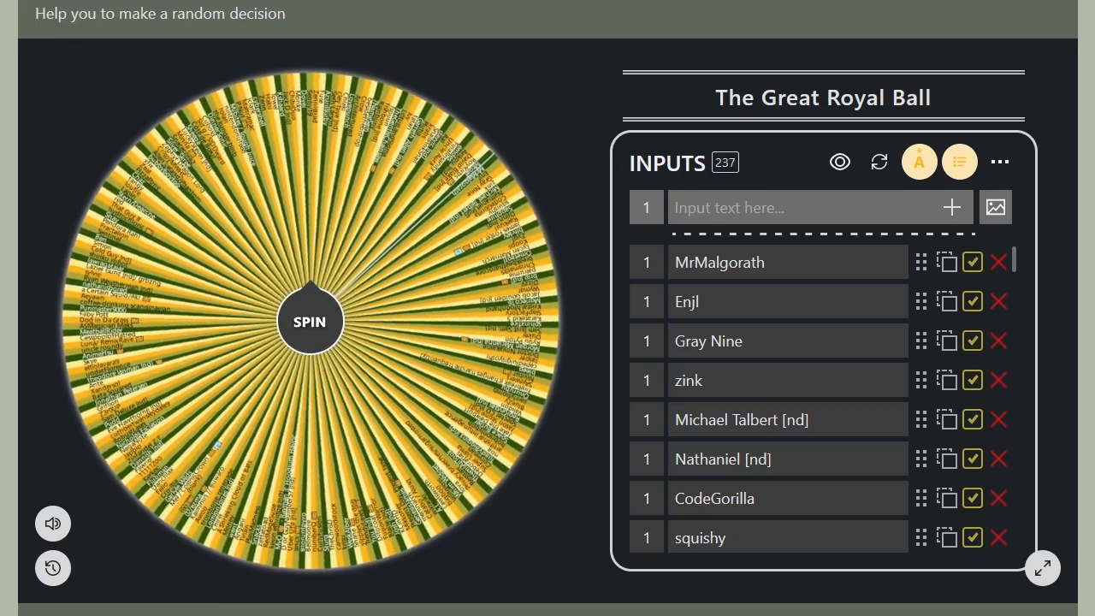
{"action": "left_click", "coordinate": [309, 321]}
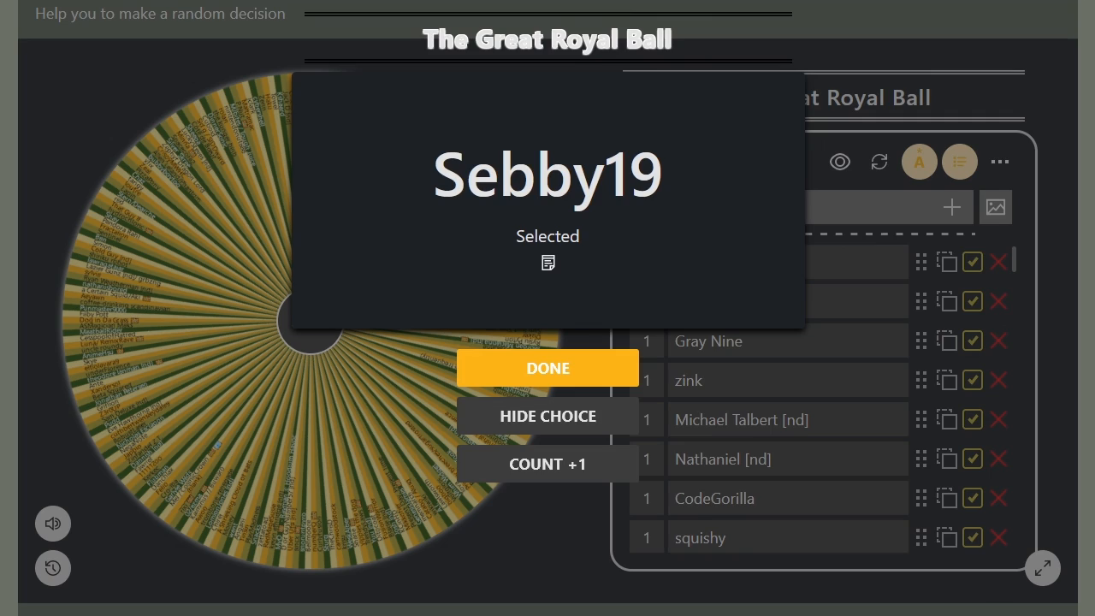
Close the Sebby19 result popup.
{"action": "left_click", "coordinate": [547, 368]}
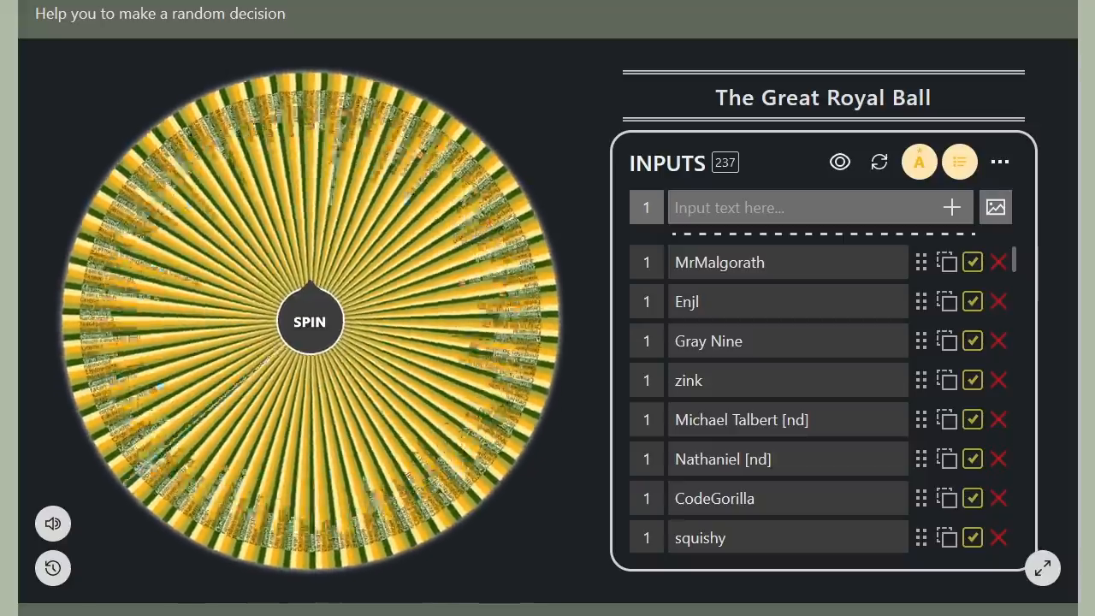
{"action": "left_click", "coordinate": [309, 321]}
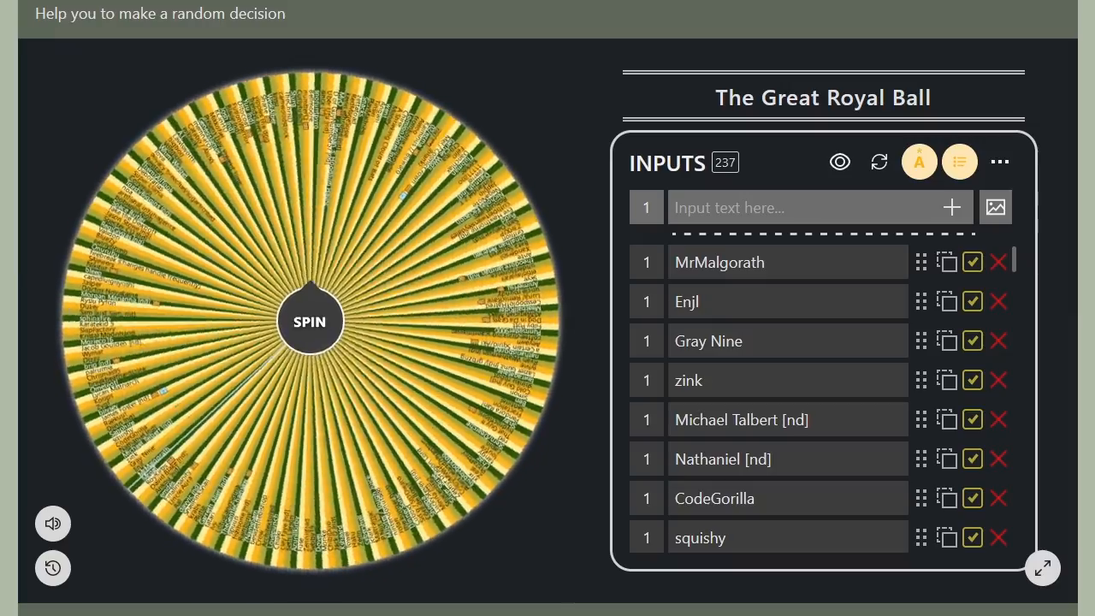
{"action": "left_click", "coordinate": [309, 320]}
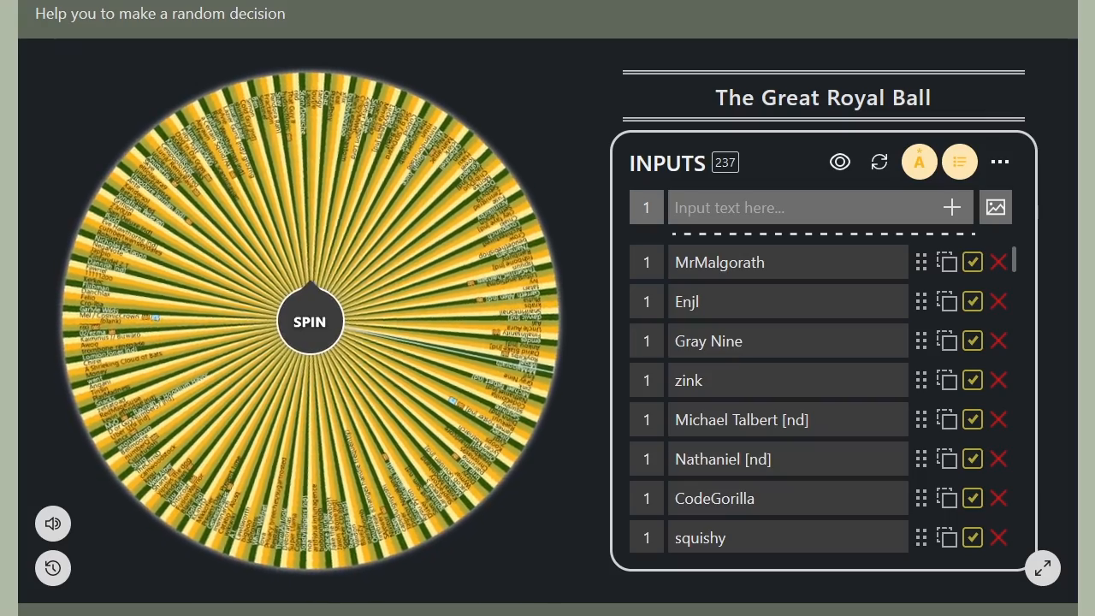
{"action": "left_click", "coordinate": [308, 321]}
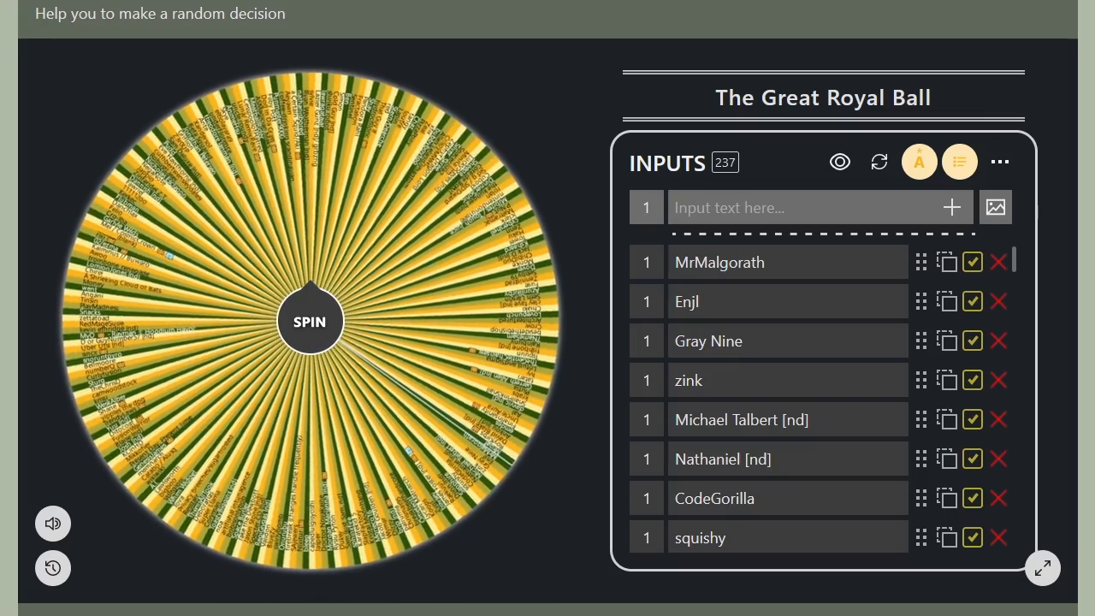
{"action": "left_click", "coordinate": [309, 321]}
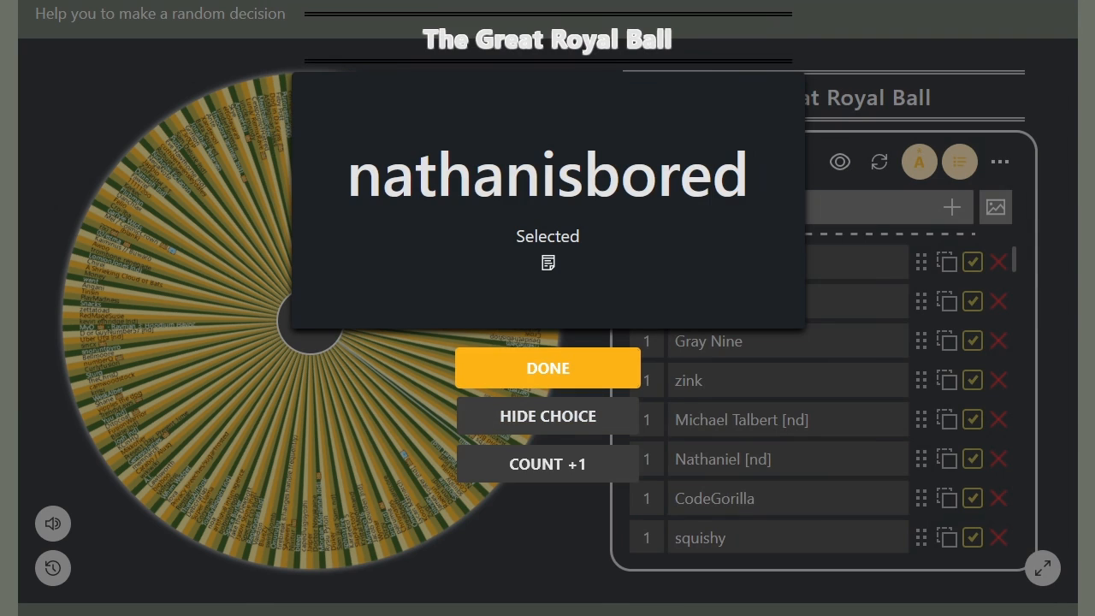
Close the nathanisbored result and spin the wheel for the next pick.
{"action": "left_click", "coordinate": [547, 368]}
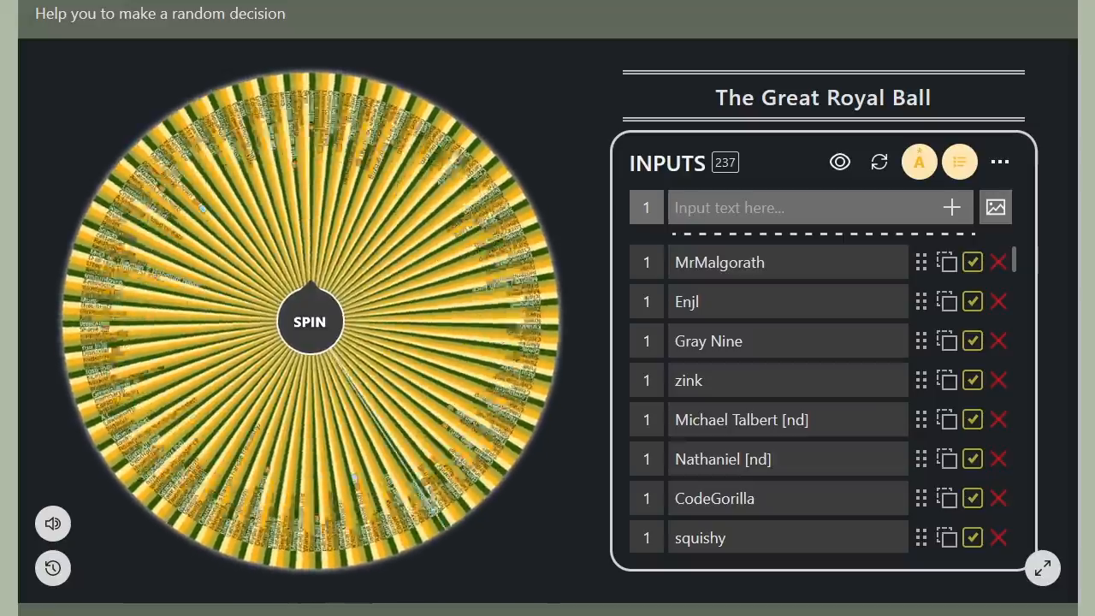
{"action": "left_click", "coordinate": [308, 321]}
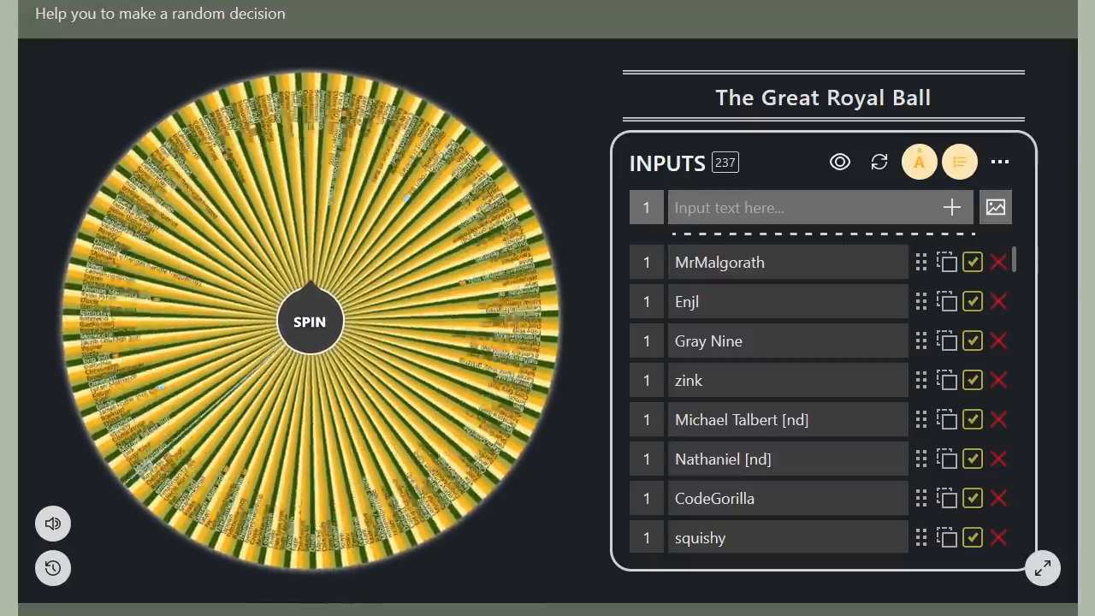
{"action": "left_click", "coordinate": [309, 320]}
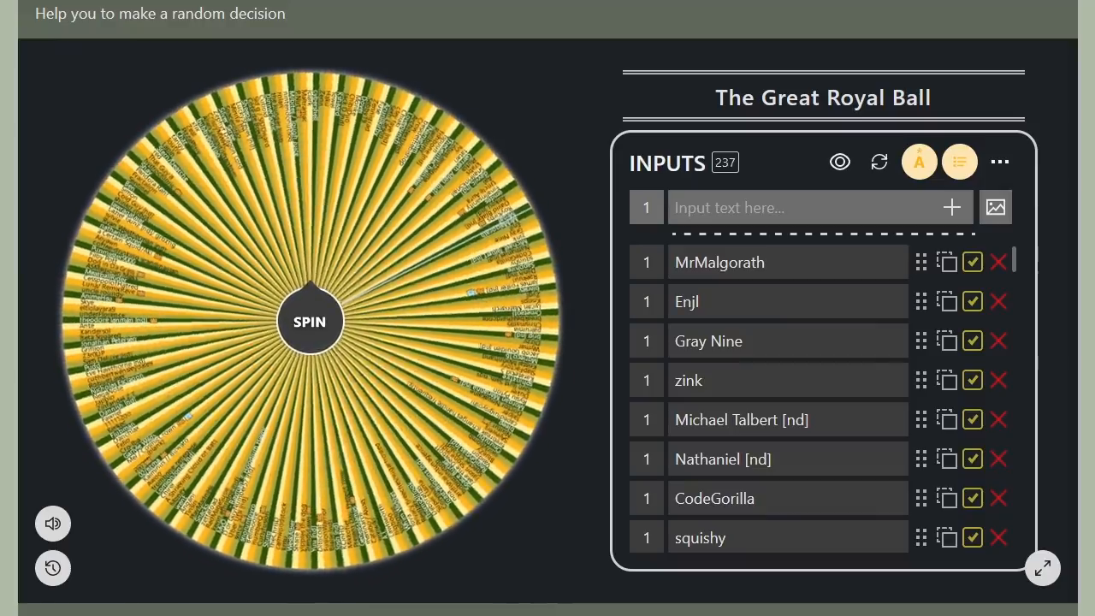
{"action": "left_click", "coordinate": [308, 321]}
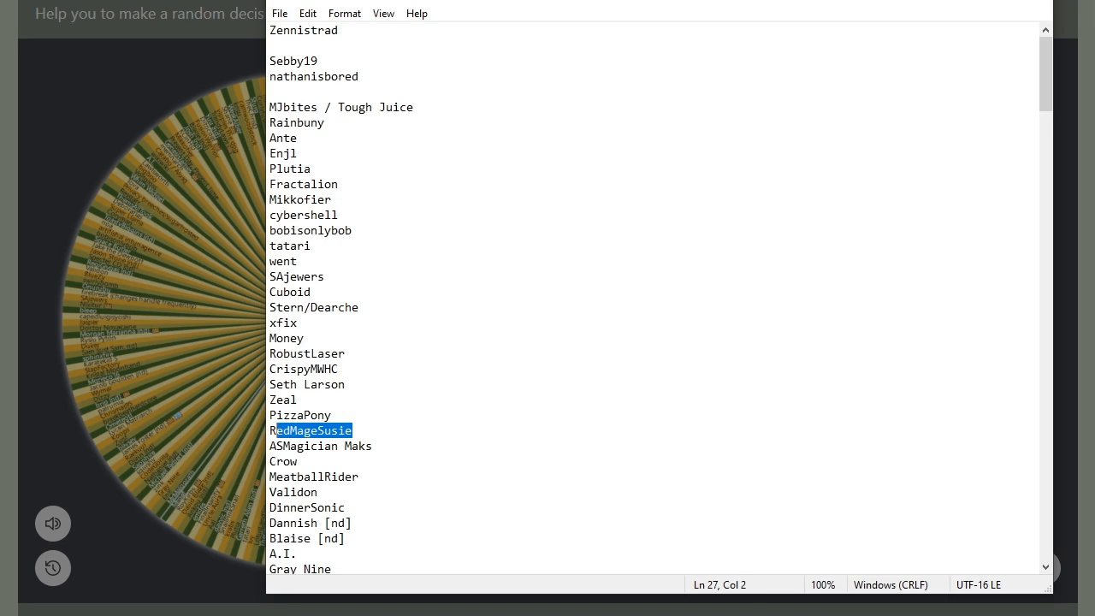
Log RedMageSusie on the Notepad line beneath nathanisbored.
{"action": "key", "text": "Delete"}
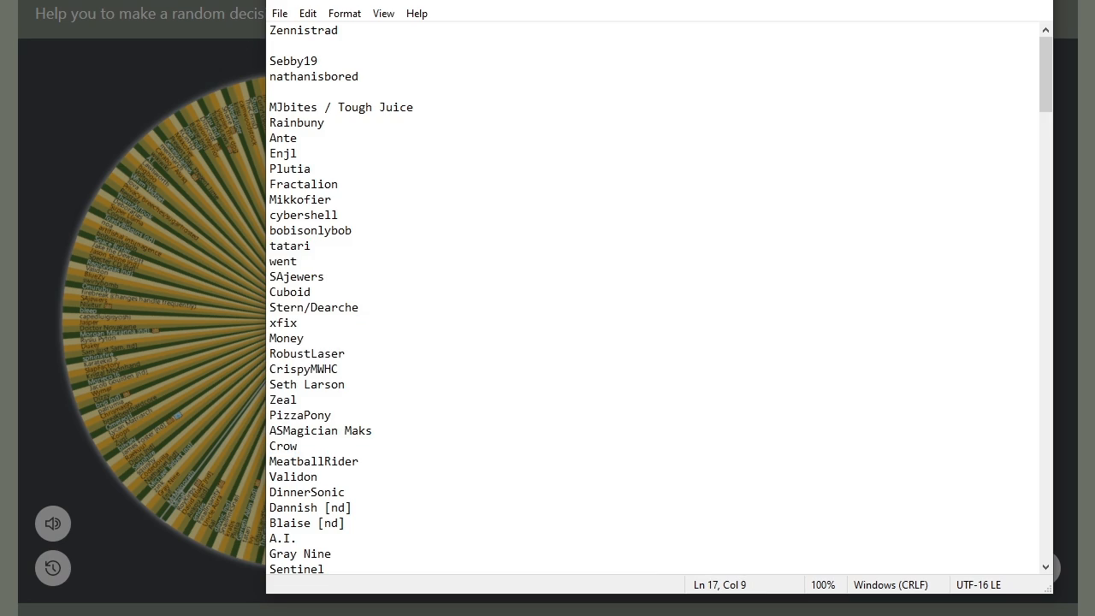
{"action": "left_click", "coordinate": [270, 92]}
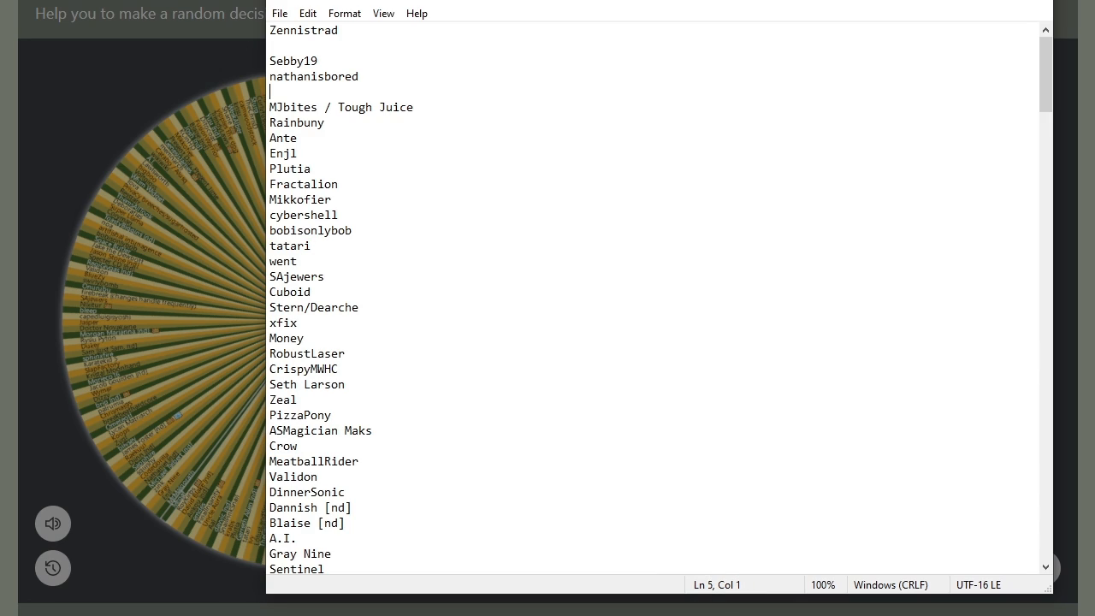
{"action": "type", "text": "RedMageSusie"}
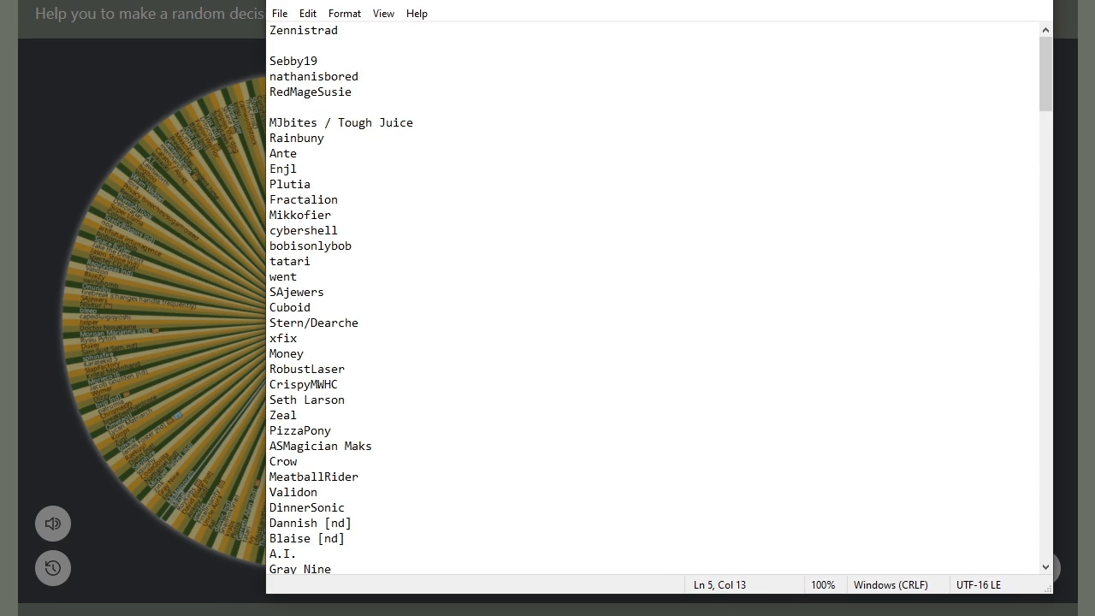
{"action": "left_click", "coordinate": [351, 91]}
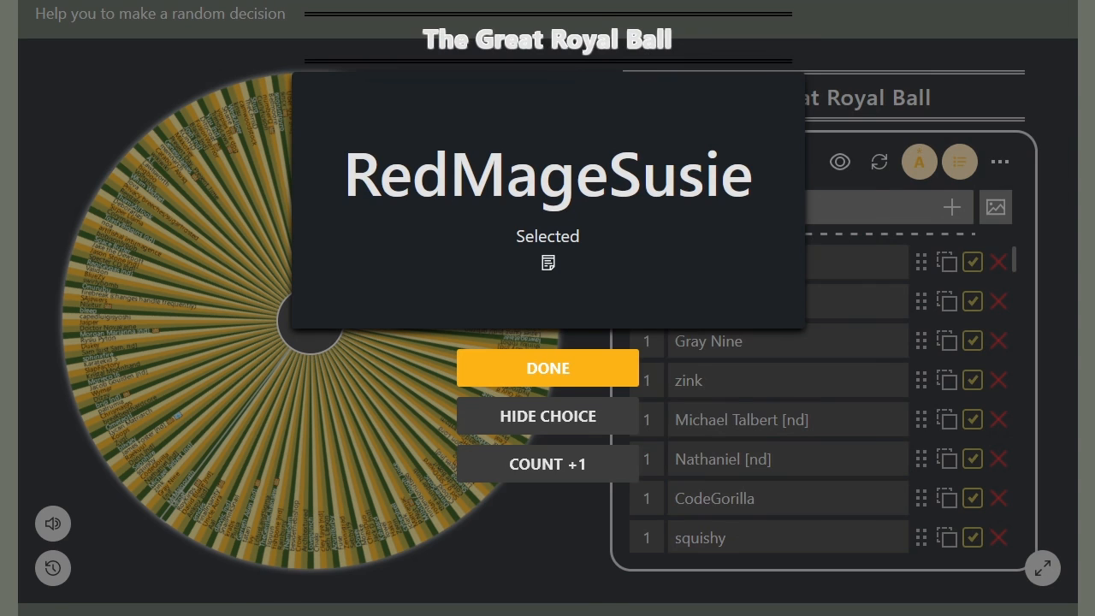
{"action": "left_click", "coordinate": [548, 368]}
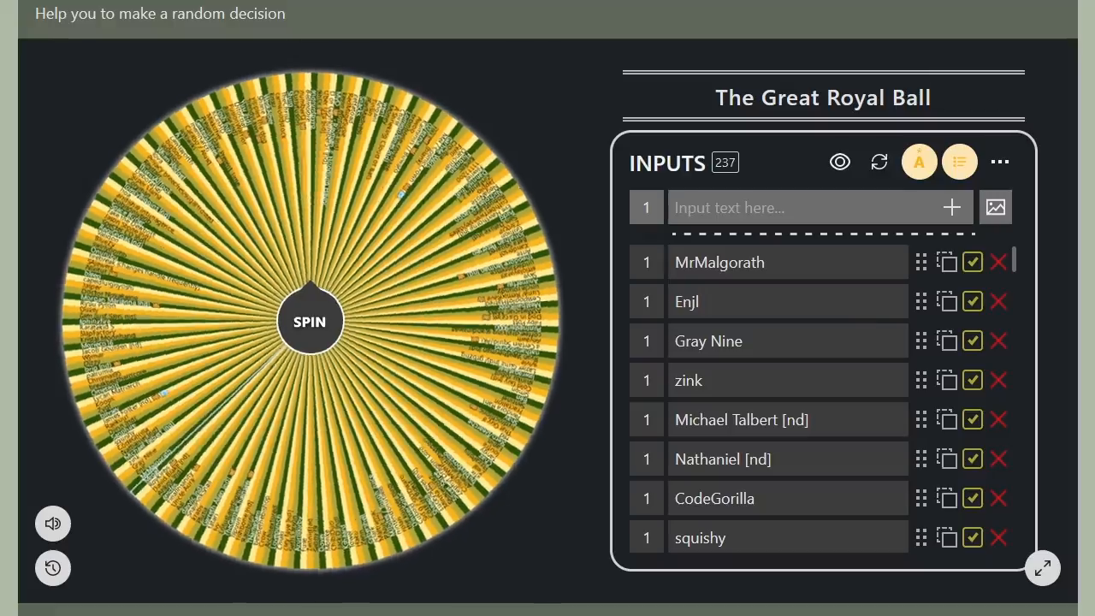
{"action": "left_click", "coordinate": [309, 322]}
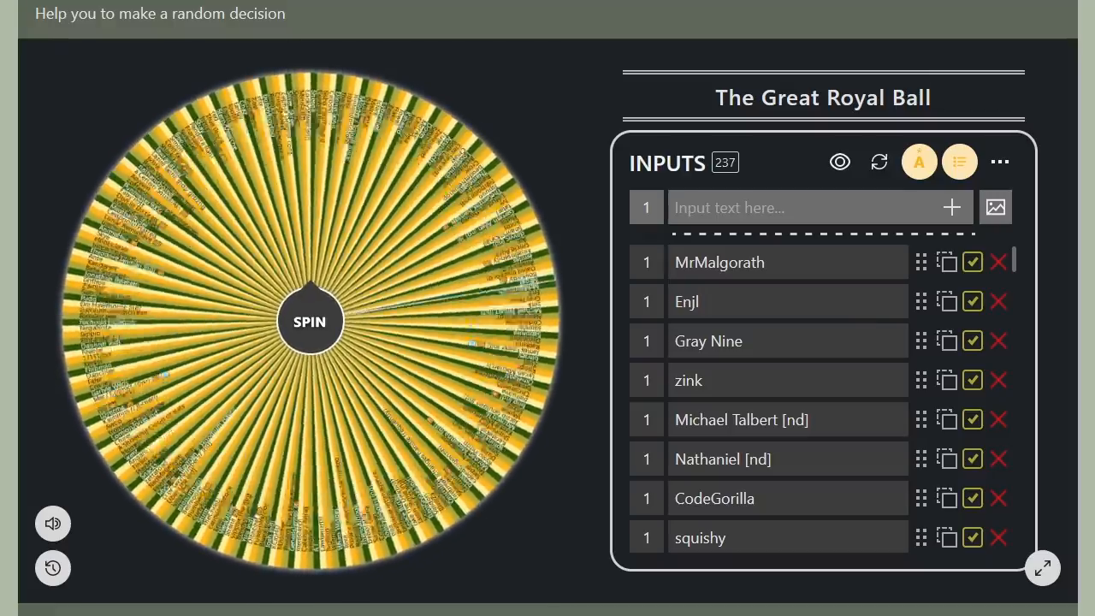
{"action": "left_click", "coordinate": [309, 320]}
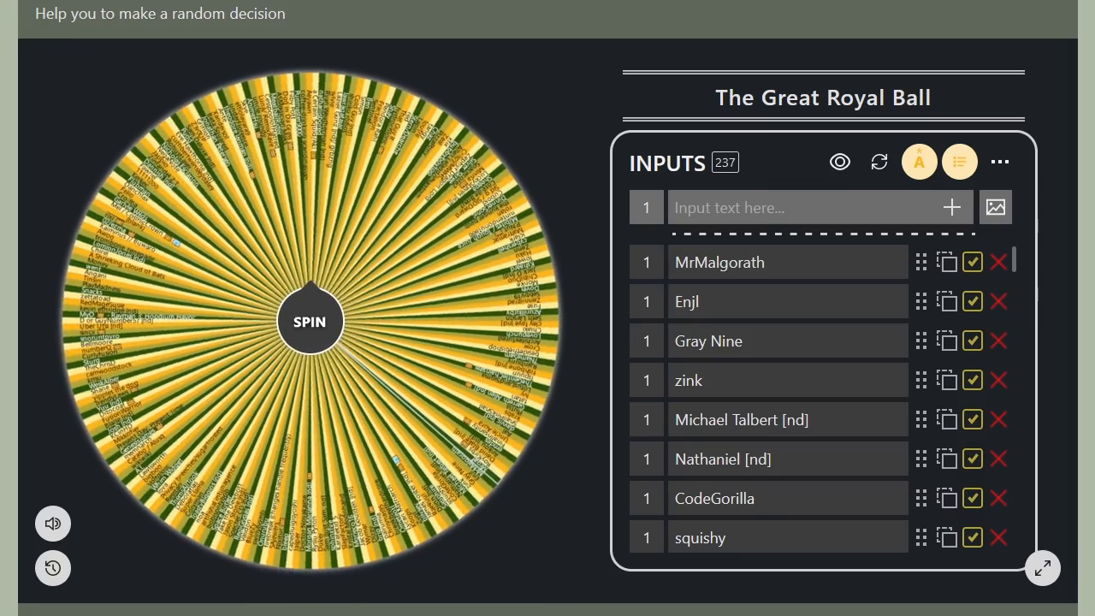
{"action": "left_click", "coordinate": [309, 320]}
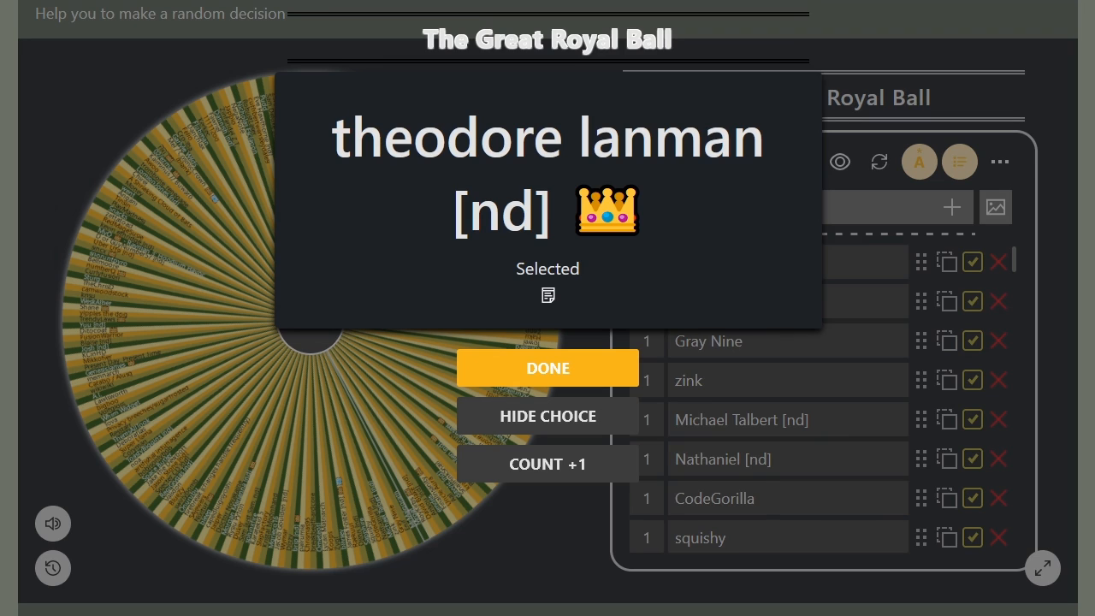
{"action": "left_click", "coordinate": [547, 368]}
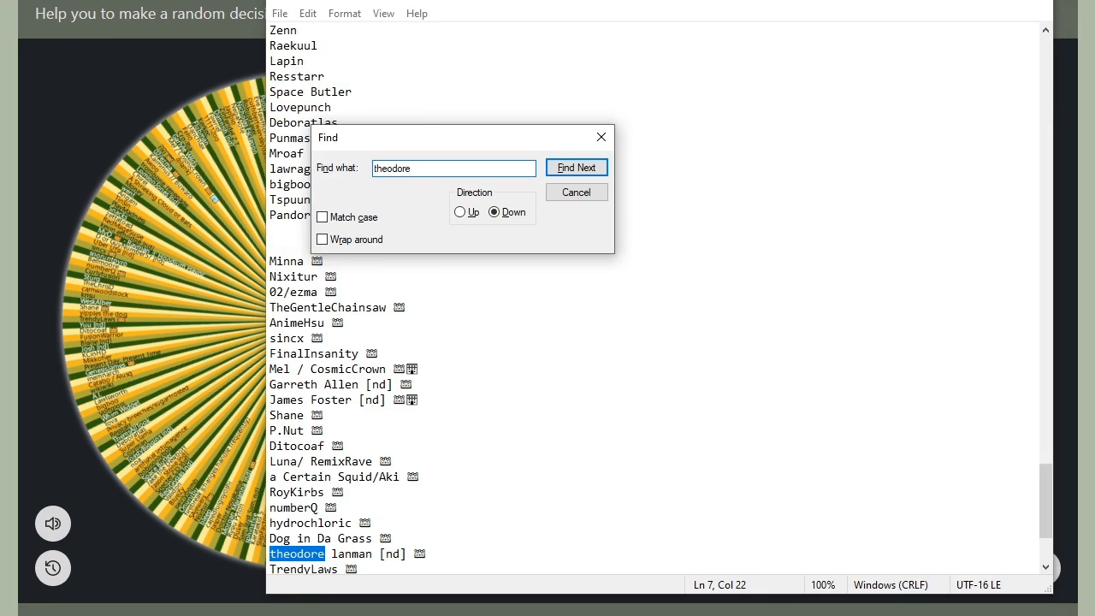
{"action": "left_click", "coordinate": [576, 191]}
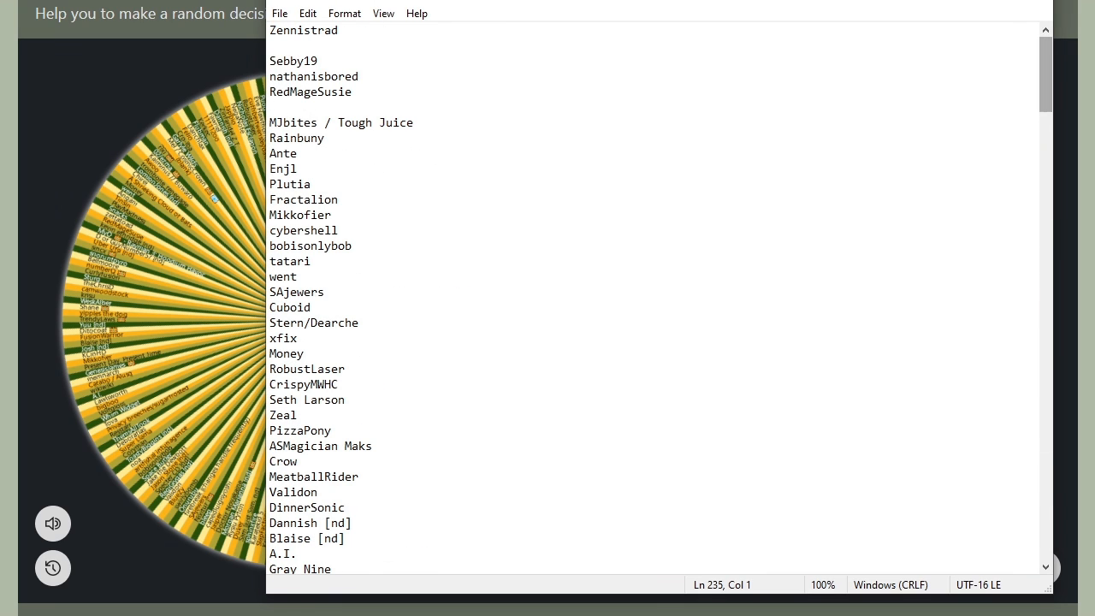
{"action": "type", "text": "theodore lanman [nd]"}
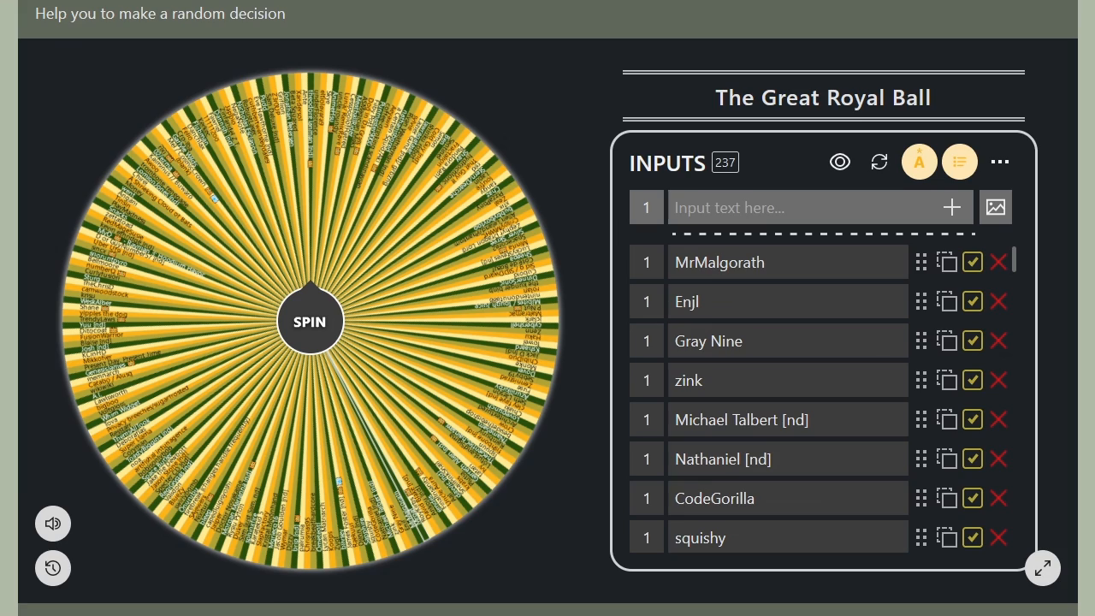
{"action": "left_click", "coordinate": [309, 321]}
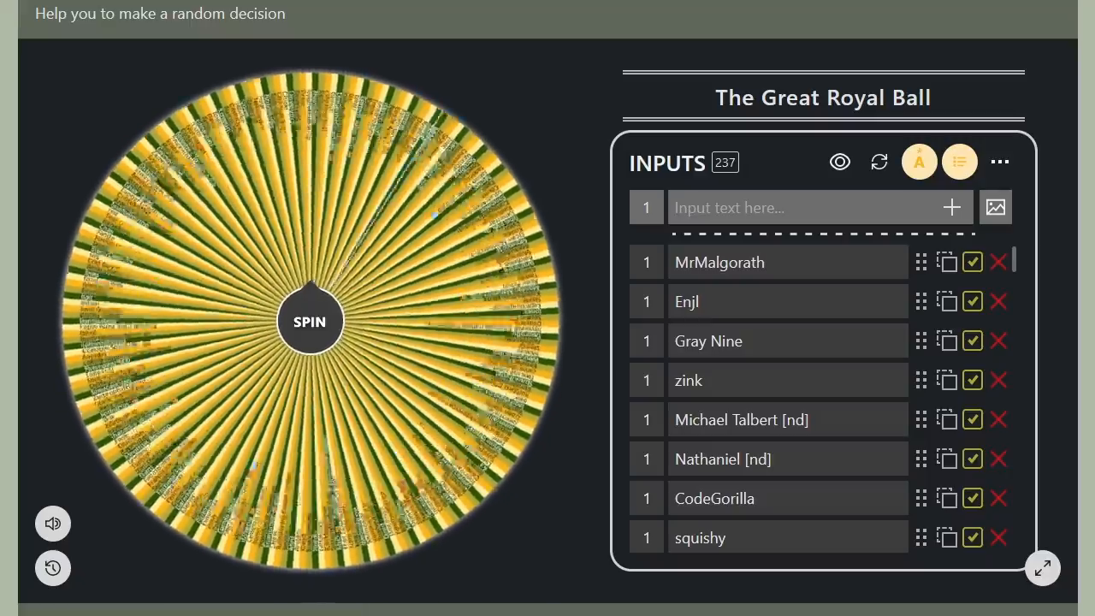
{"action": "left_click", "coordinate": [310, 320]}
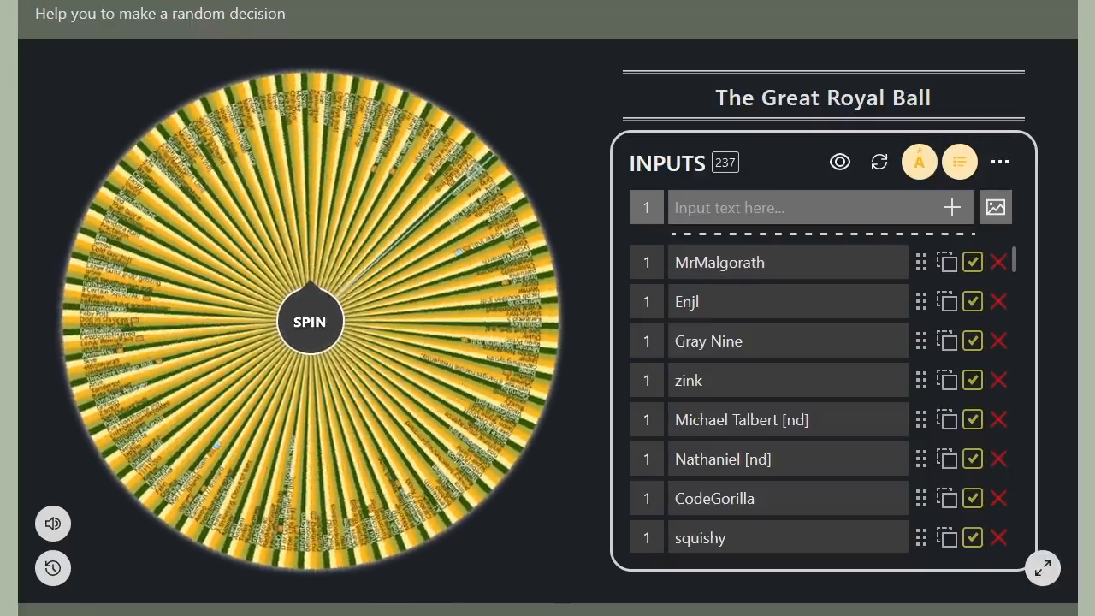
{"action": "left_click", "coordinate": [309, 321]}
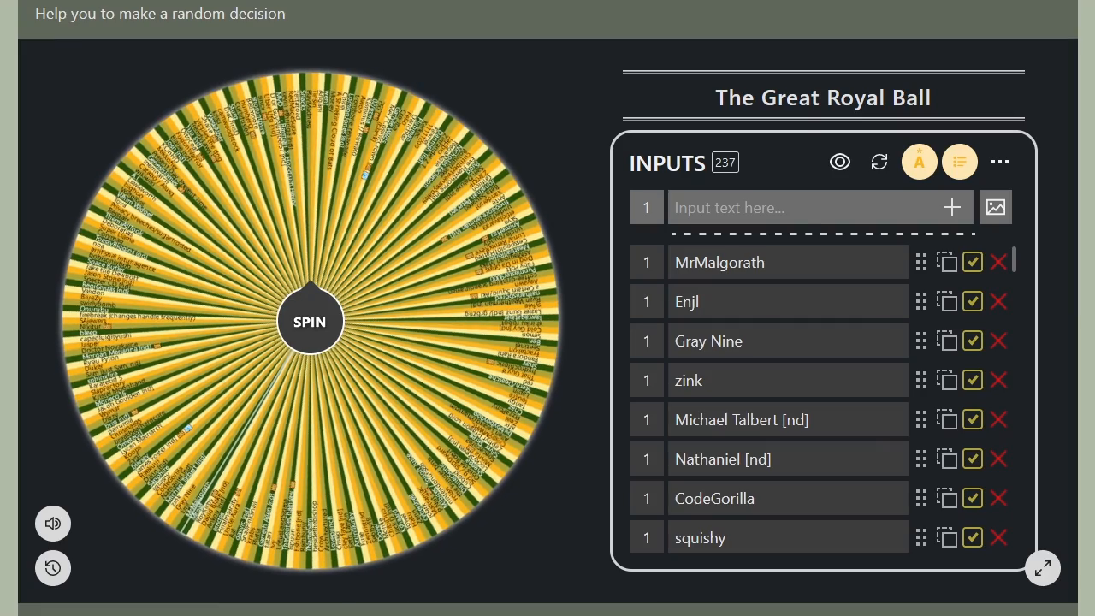
{"action": "left_click", "coordinate": [309, 321]}
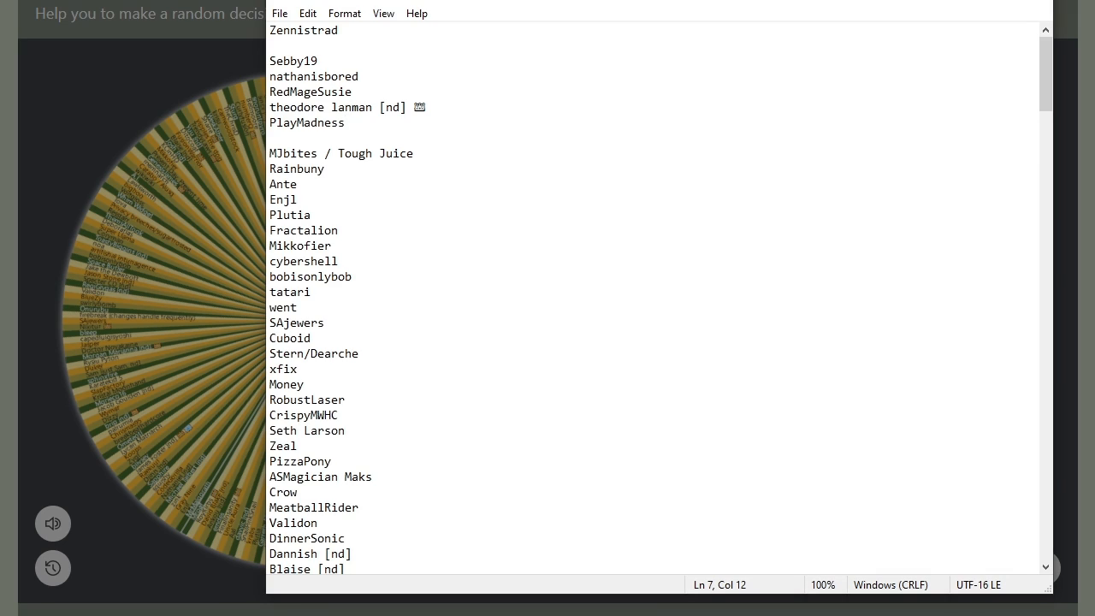
{"action": "left_click", "coordinate": [345, 123]}
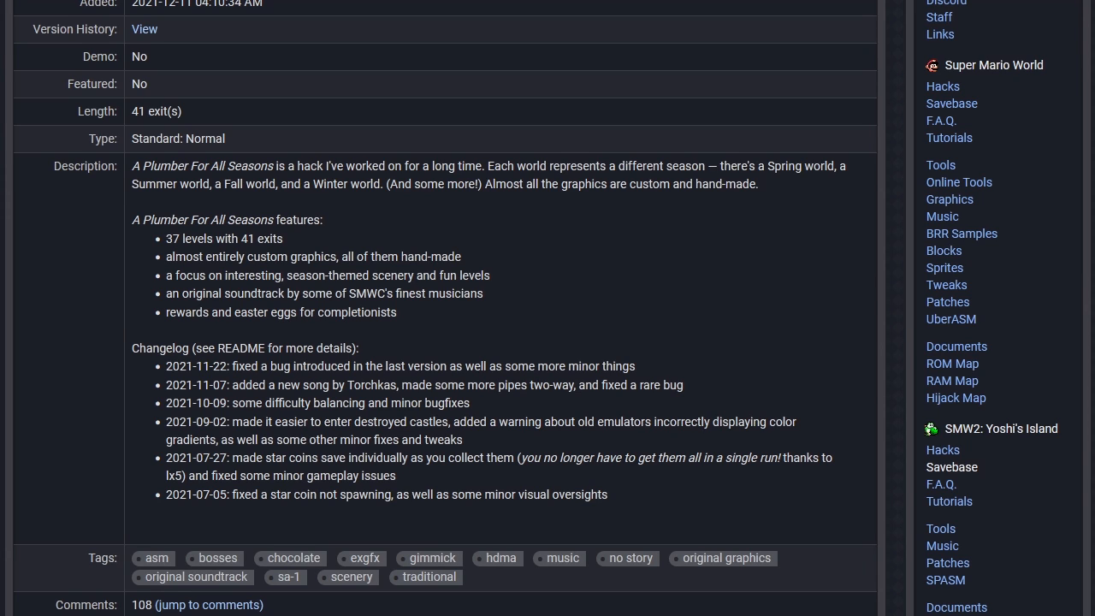
Scroll the A Plumber For All Seasons page, view screenshot 12, then scroll back up.
{"action": "scroll", "scroll_direction": "down", "scroll_amount": 3}
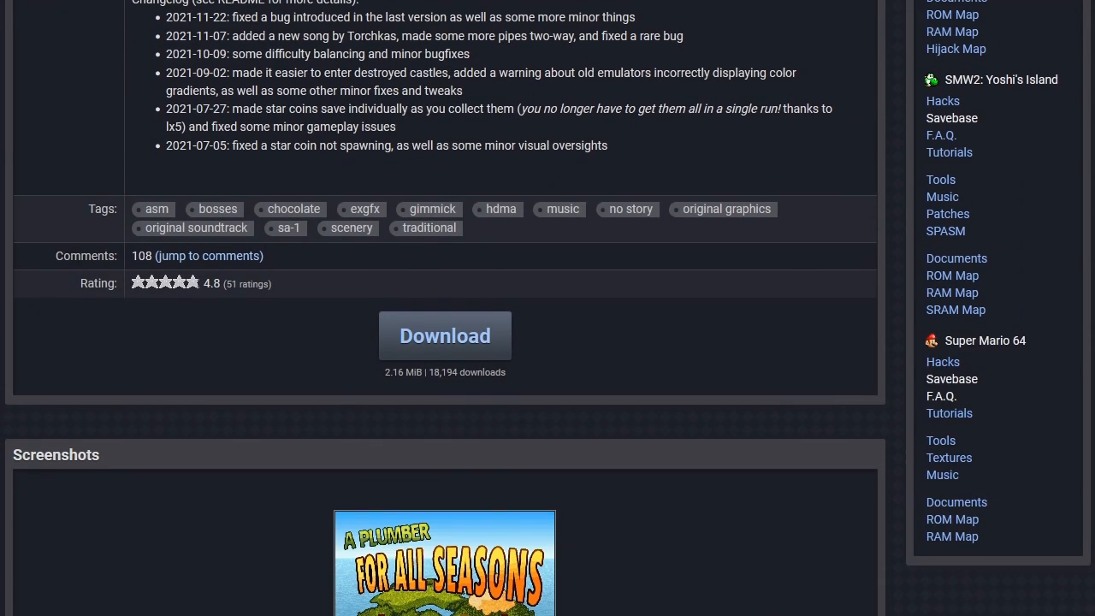
{"action": "scroll", "scroll_direction": "down", "scroll_amount": 3}
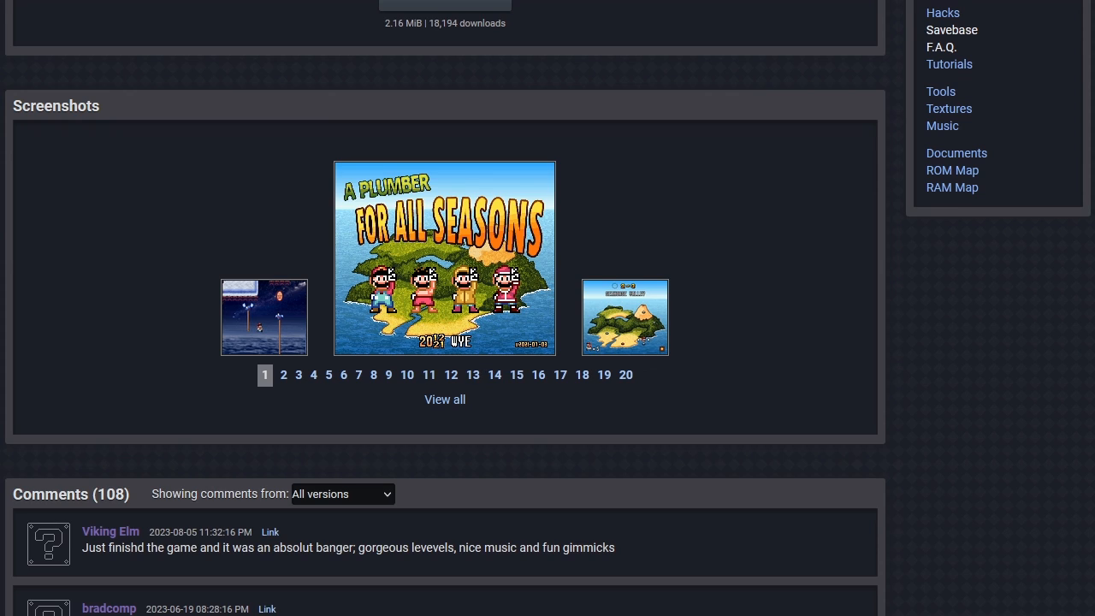
{"action": "left_click", "coordinate": [446, 375]}
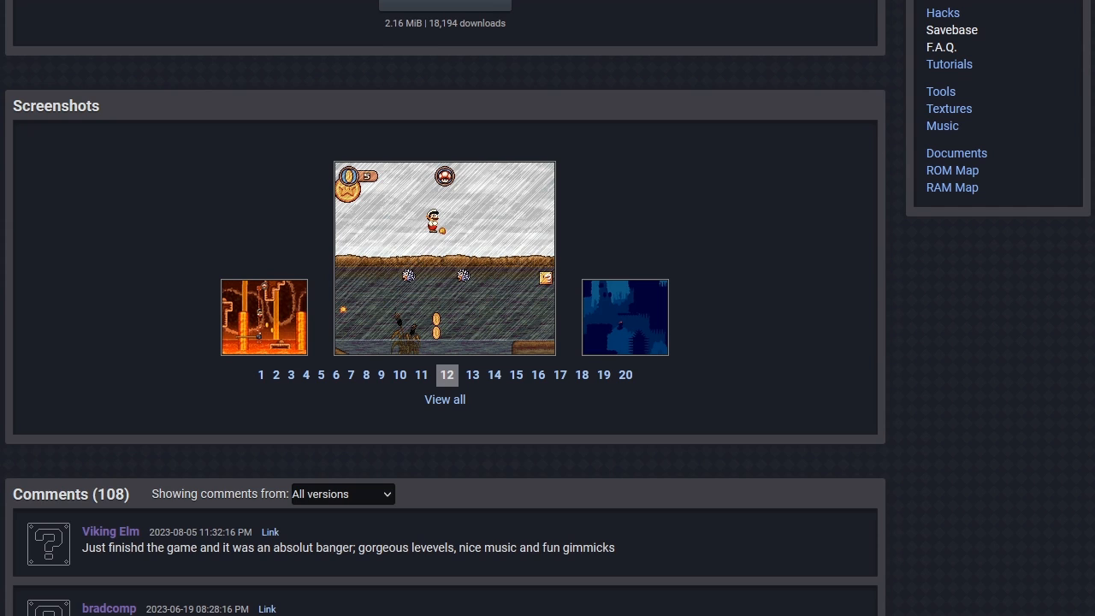
{"action": "scroll", "scroll_direction": "up", "scroll_amount": 3}
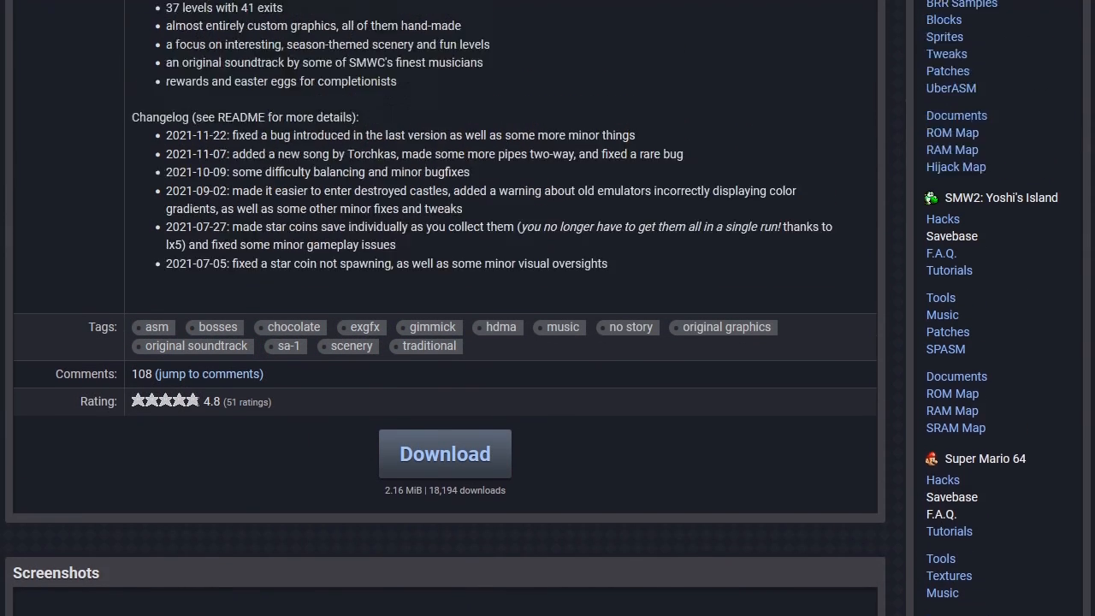